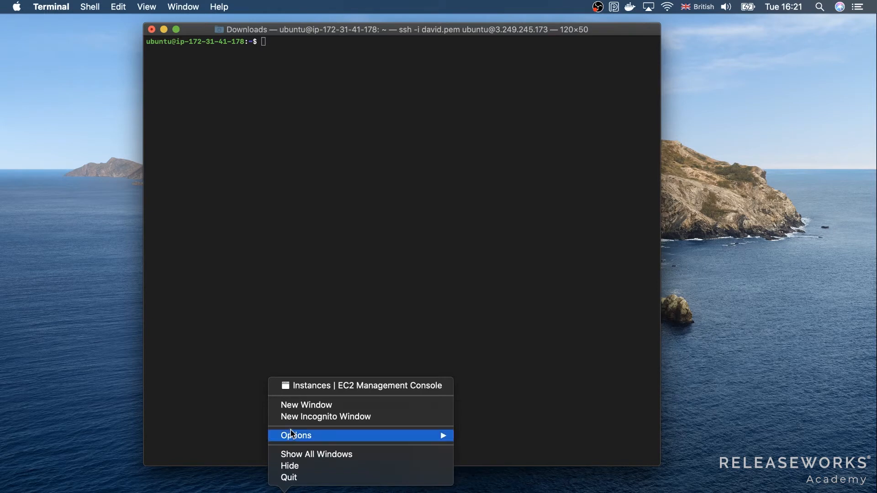
# Open a new Chrome window from the Dock next to the SSH session.
pyautogui.click(306, 405)
pyautogui.write('terra')
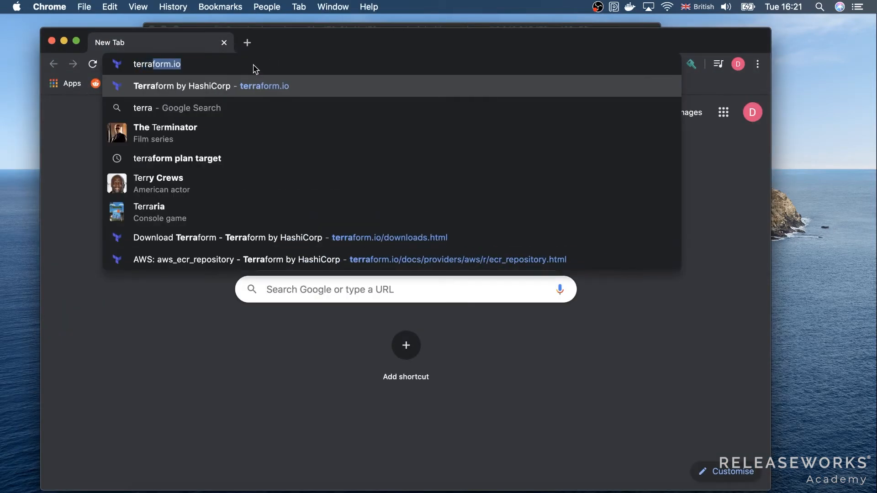
# Load terraform.io, go to Downloads and copy the Linux 64-bit package link.
pyautogui.press('Enter')
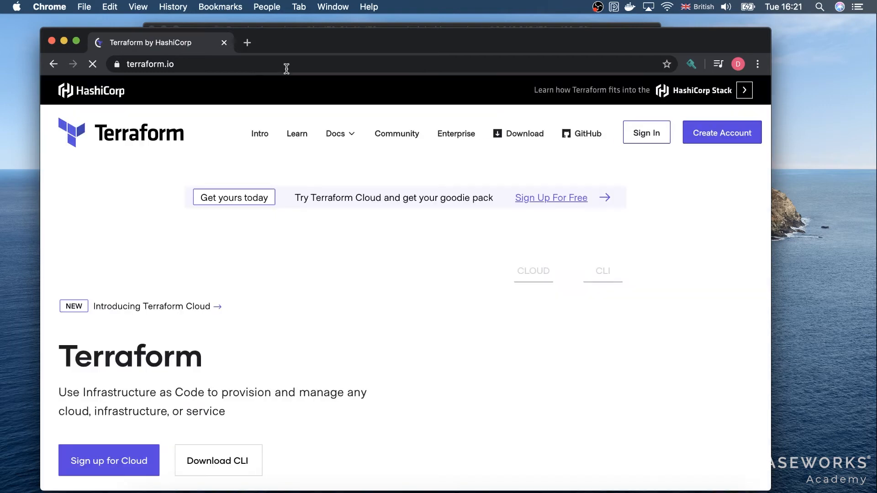
pyautogui.click(524, 134)
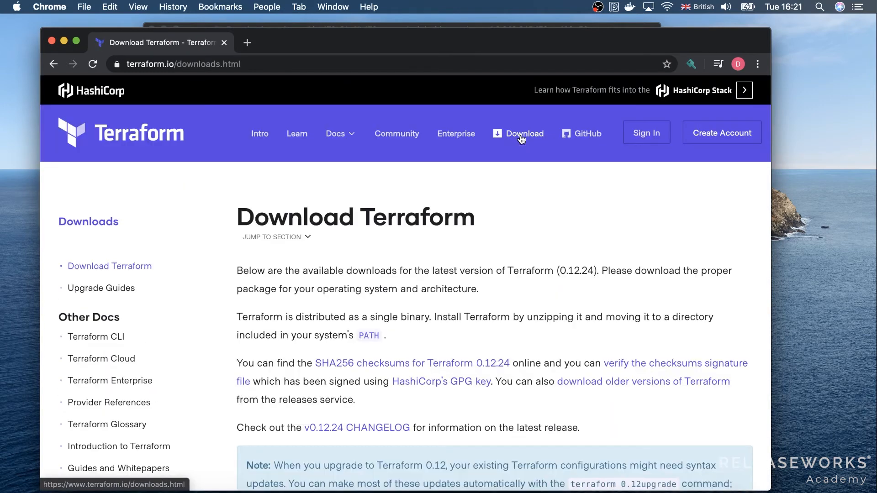
pyautogui.scroll(-3)
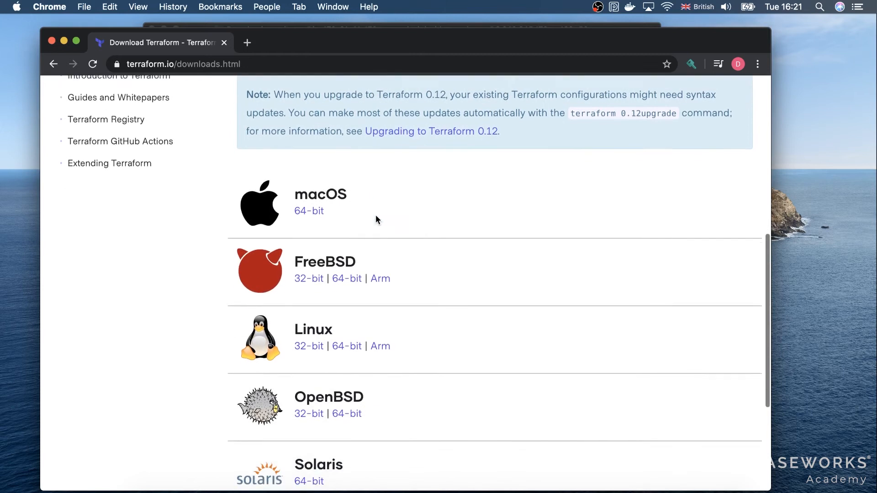
pyautogui.scroll(-3)
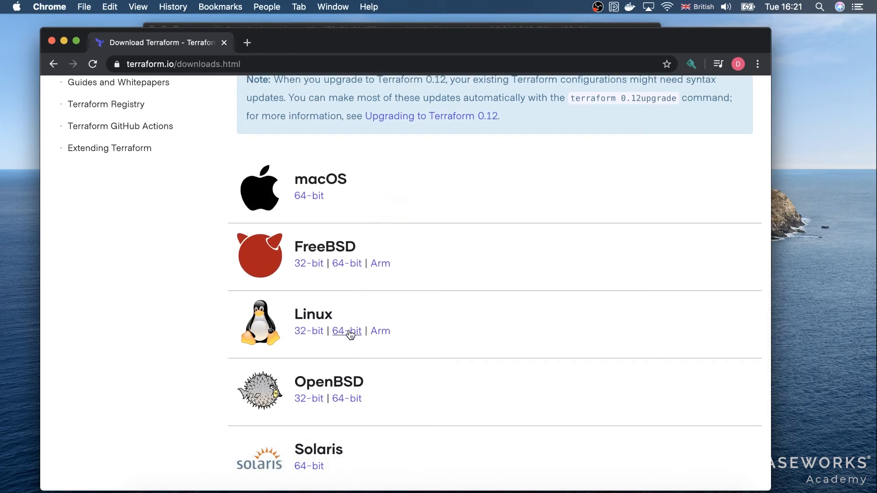
pyautogui.rightClick(346, 331)
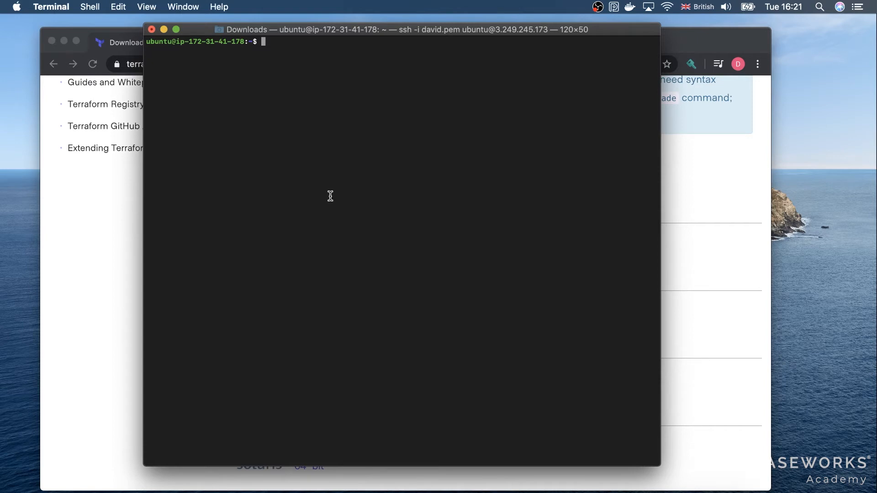
# Download terraform_0.12.24_linux_amd64.zip with wget and try to unzip it.
pyautogui.write('wget')
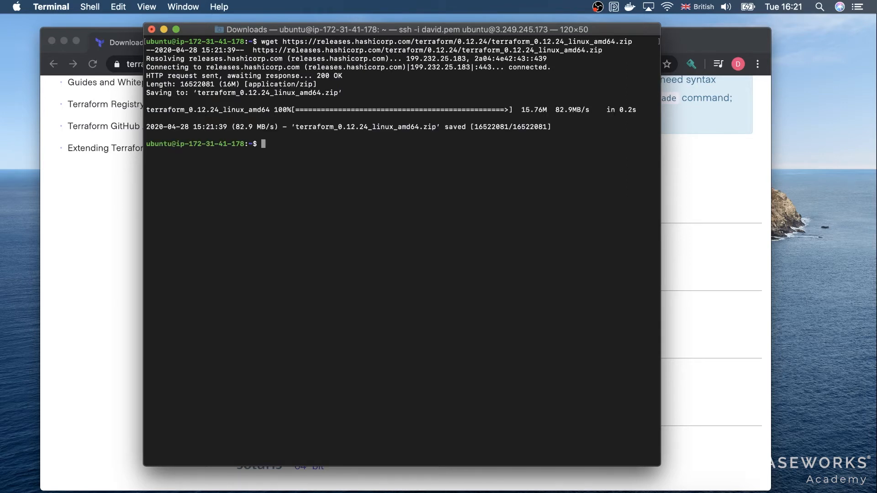
pyautogui.write('uzn')
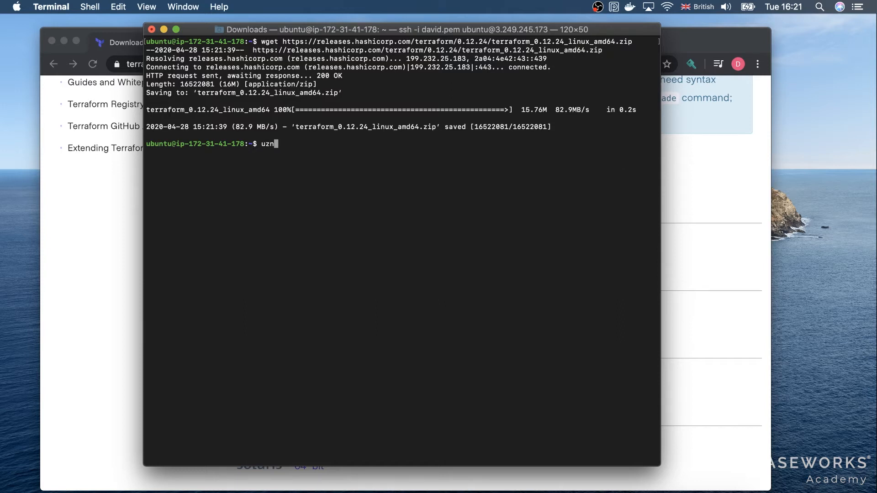
pyautogui.write('unzip terraform_0.12.24_linux_amd64.zip')
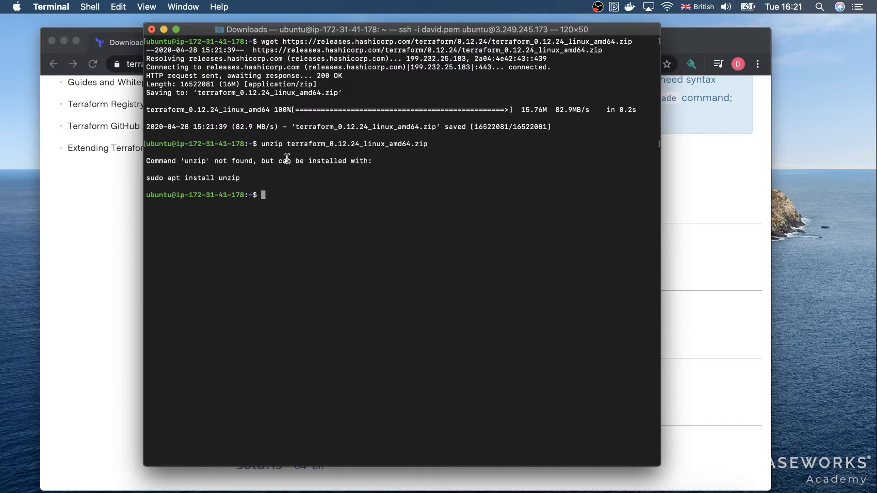
pyautogui.moveTo(245, 178)
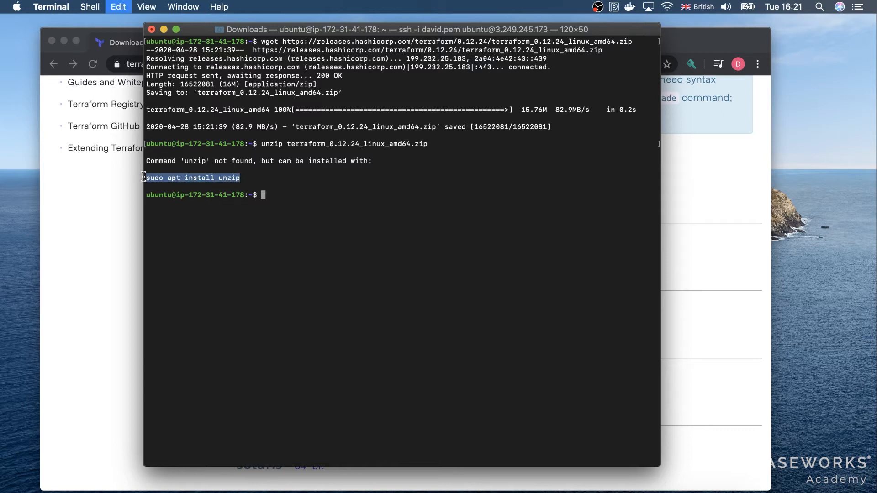
# Run 'sudo apt install unzip' on the server.
pyautogui.write('sudo apt install unzip')
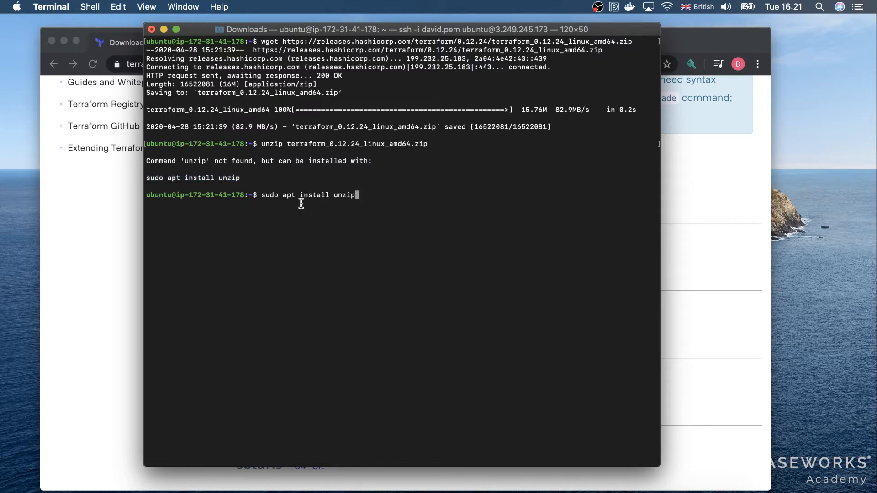
pyautogui.press('Return')
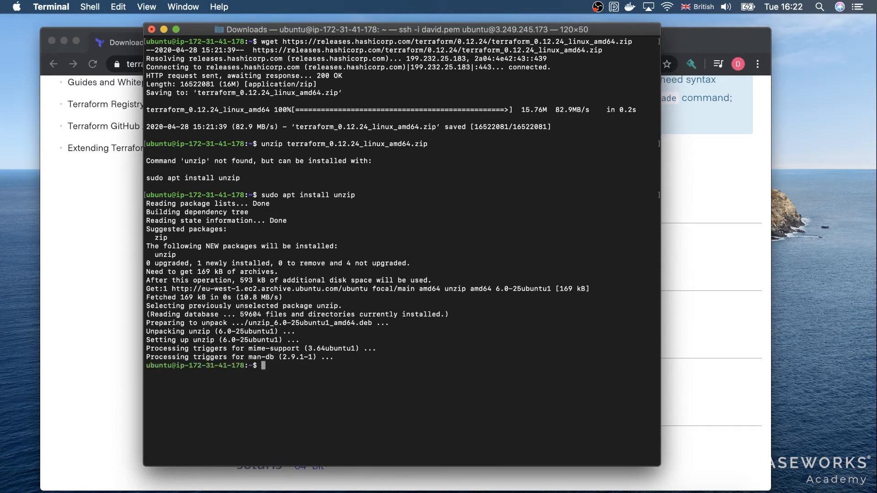
# Unzip terraform_0.12.24_linux_amd64.zip and list files to confirm the terraform binary.
pyautogui.write('unzip terraform_0.12.24_linux_amd64.zip')
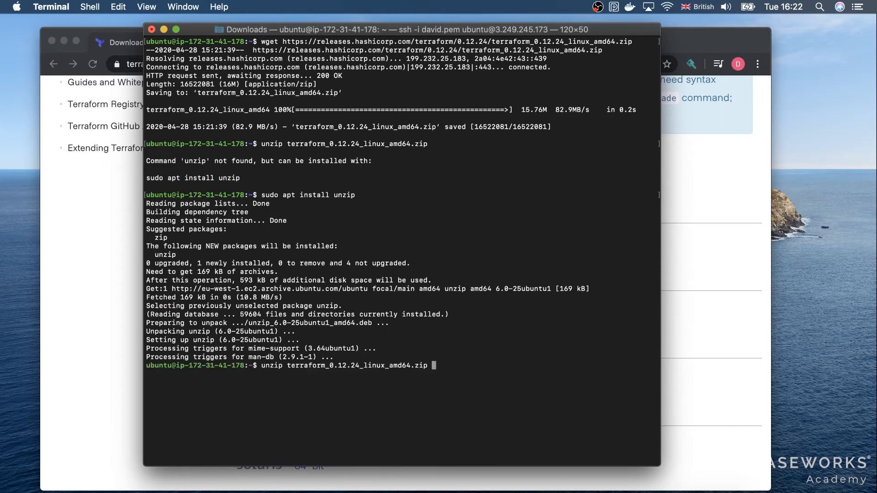
pyautogui.press('Return')
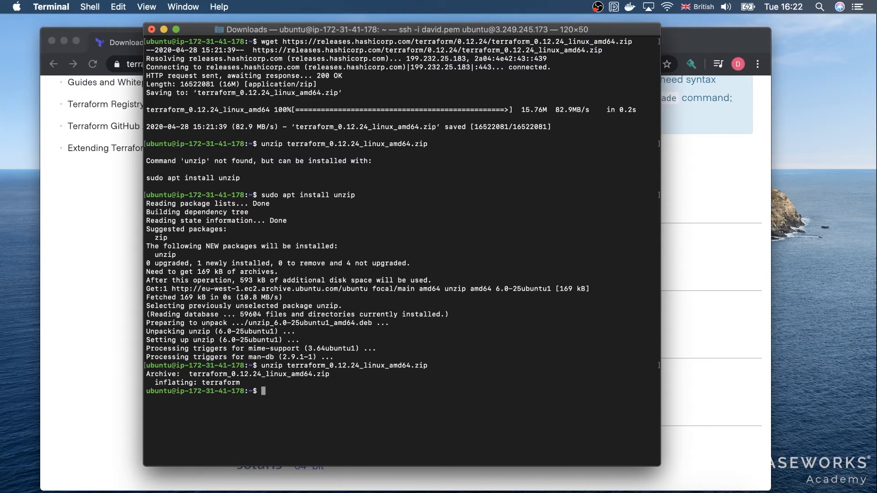
pyautogui.write('ls')
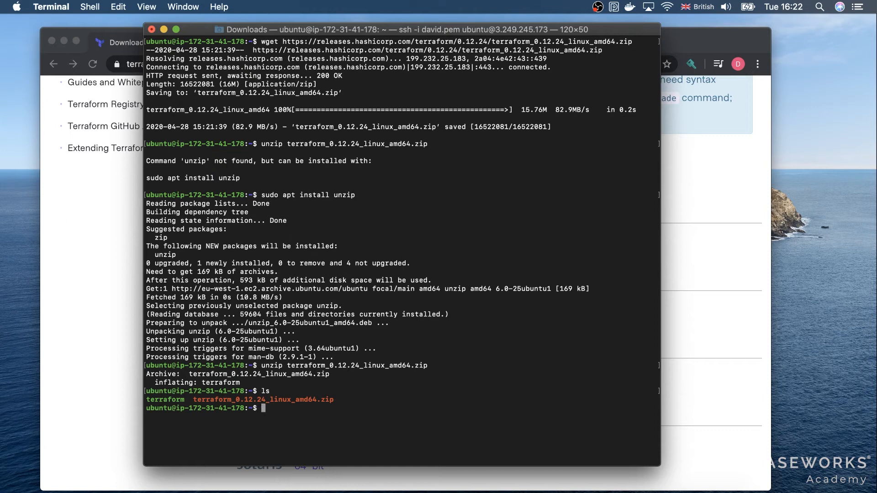
# Run chmod 755 on terraform, sudo mv it to /usr/local/bin, and start typing terraform.
pyautogui.write('ch')
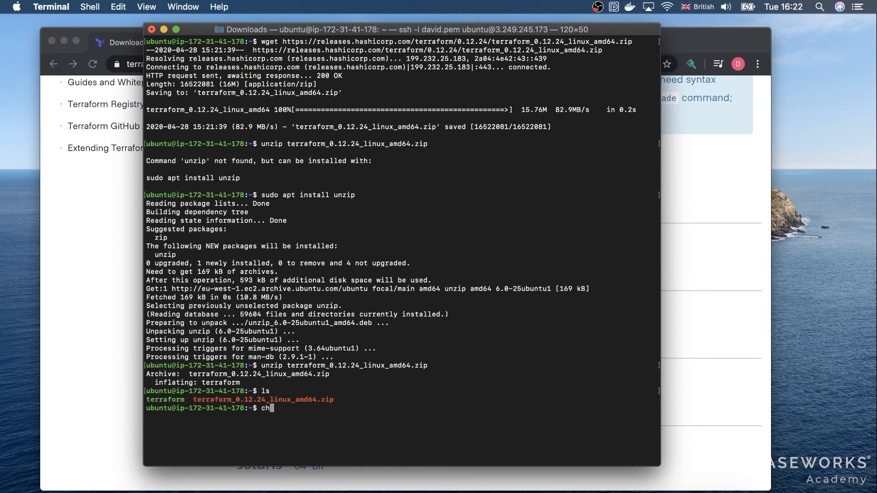
pyautogui.write('mod 755 terraform')
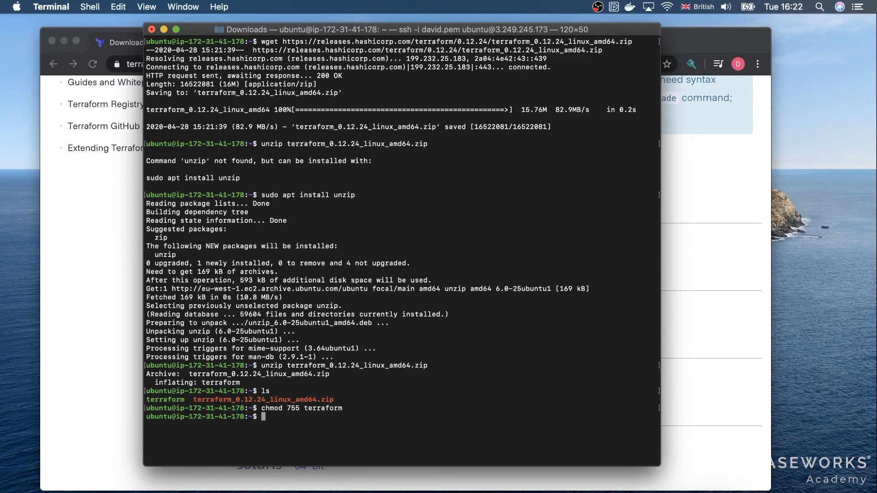
pyautogui.write('sudo')
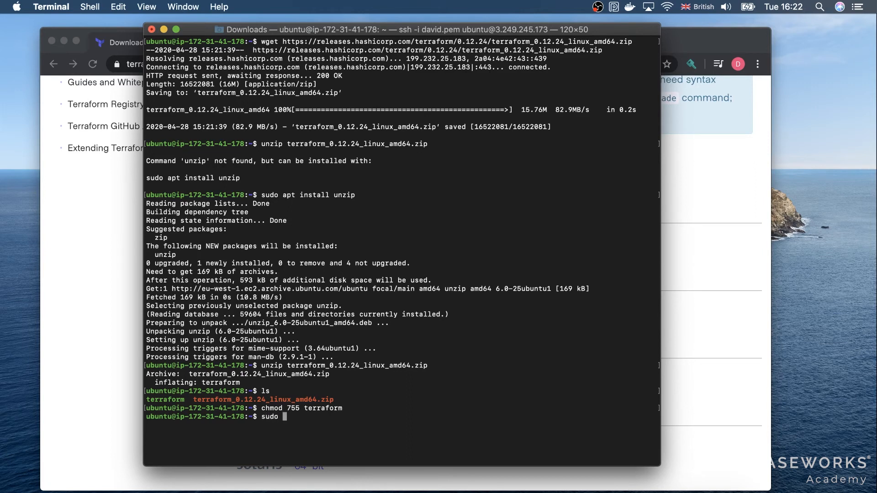
pyautogui.write('mv te')
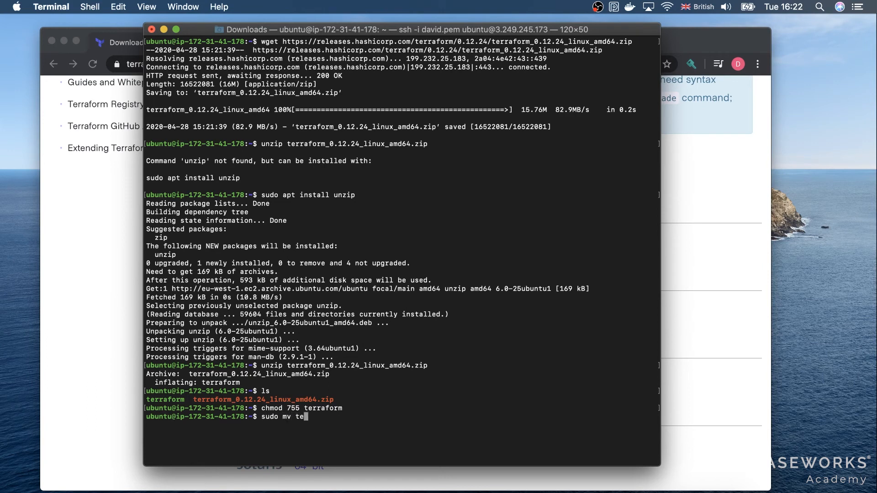
pyautogui.write('rraform')
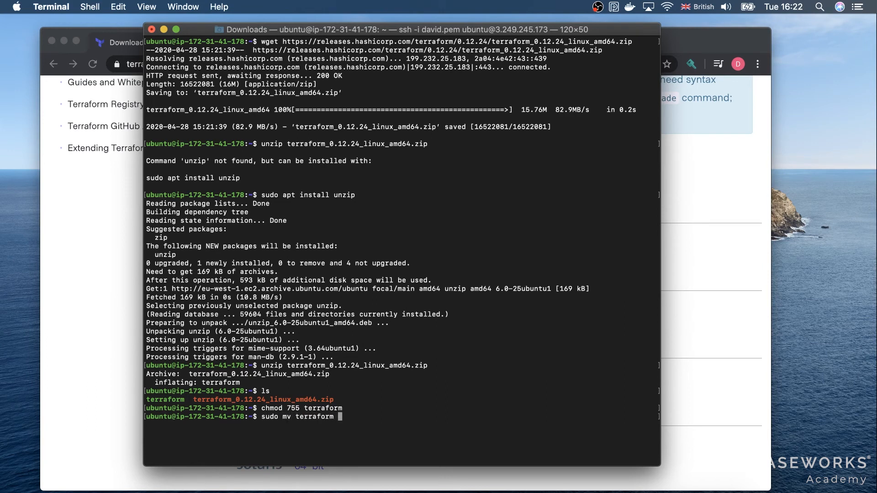
pyautogui.write('/usr/')
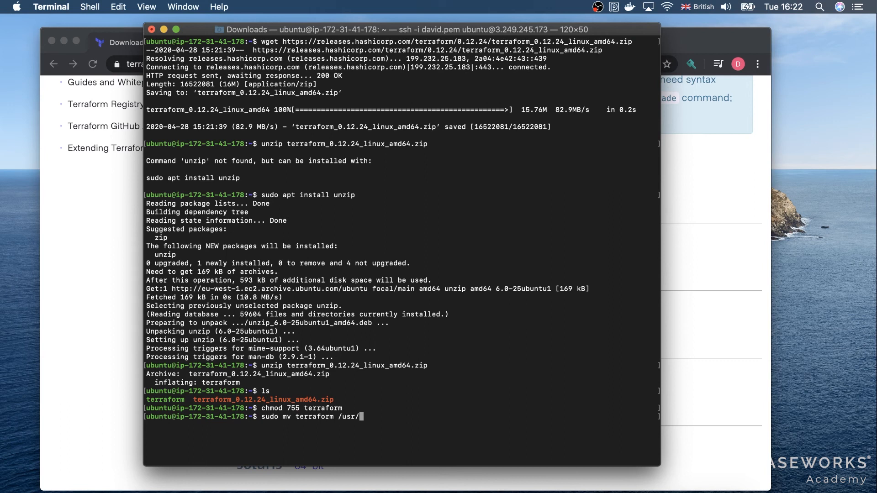
pyautogui.write('local/bin')
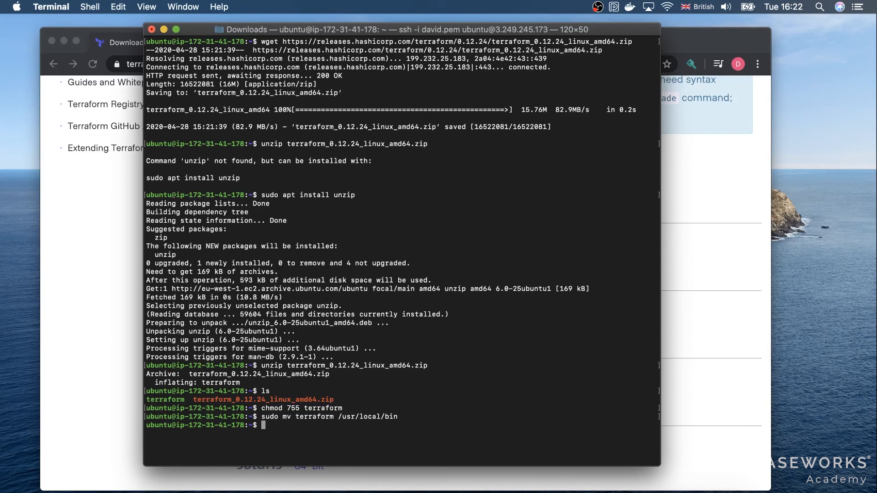
pyautogui.write('terraf')
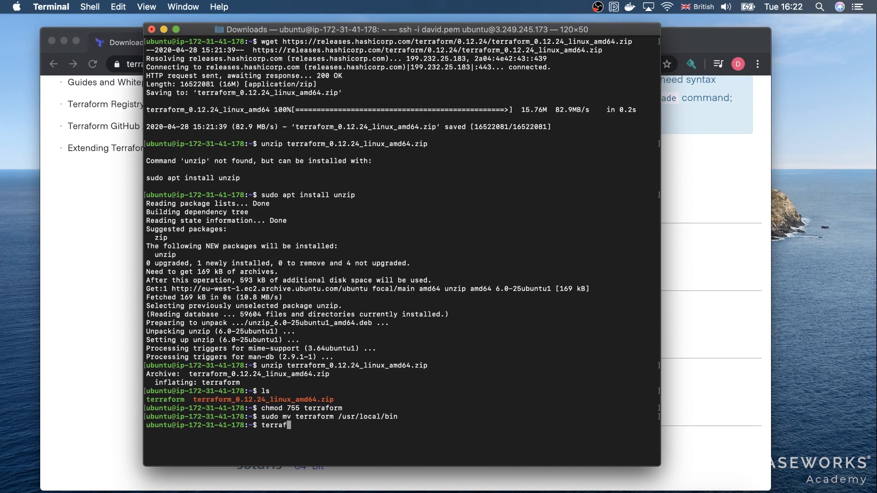